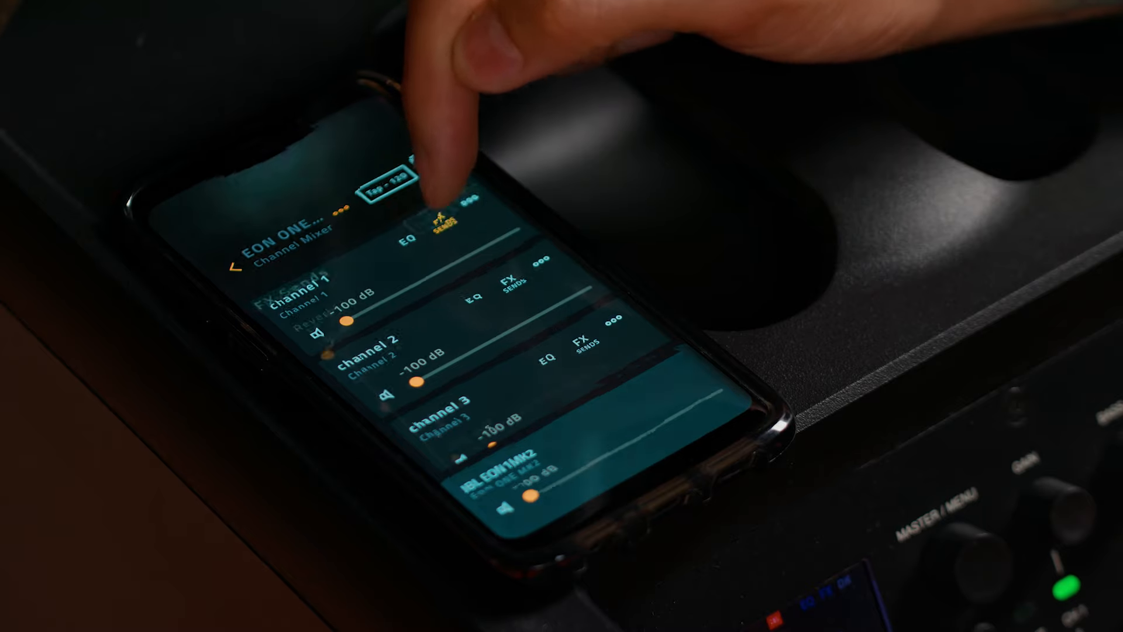
Show channel 1's FX sends for Reverb, Delay, Chorus and Sub Synth.
left_click(440, 222)
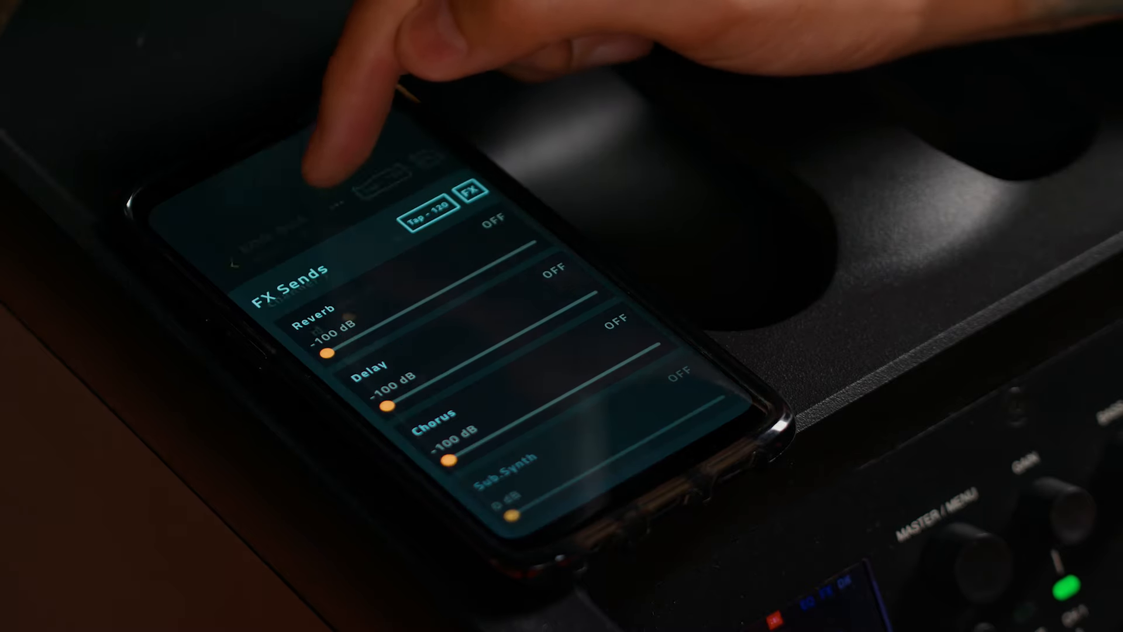